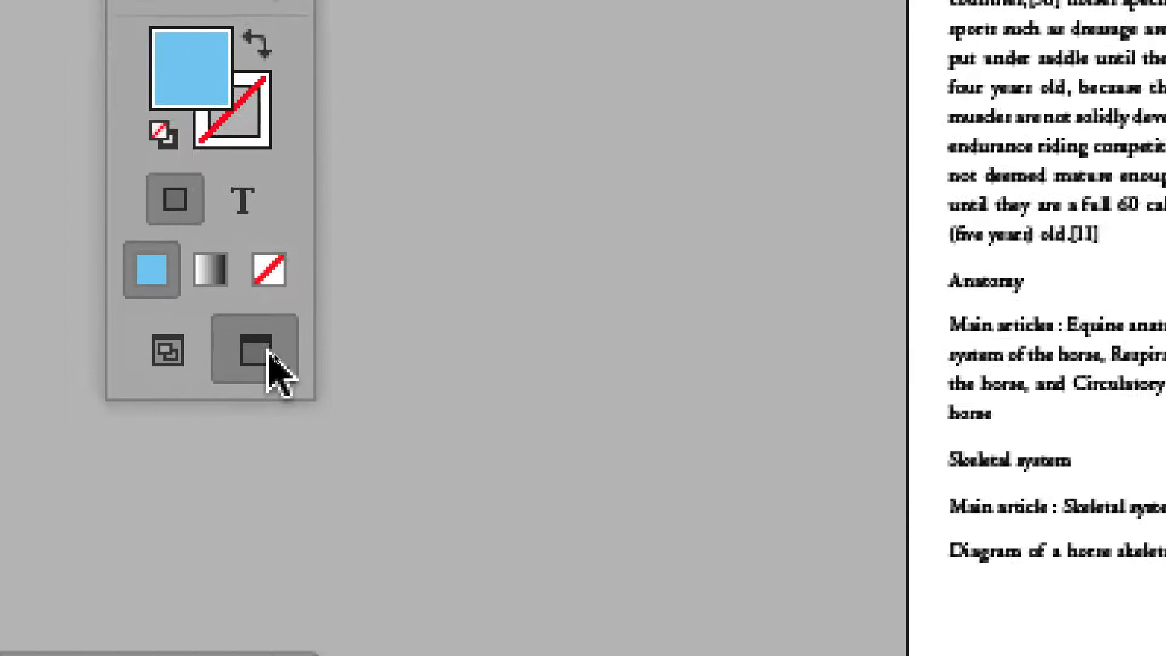
# Leave Preview mode for Normal screen mode so guides and frame edges show on spread 46–47.
pyautogui.click(255, 349)
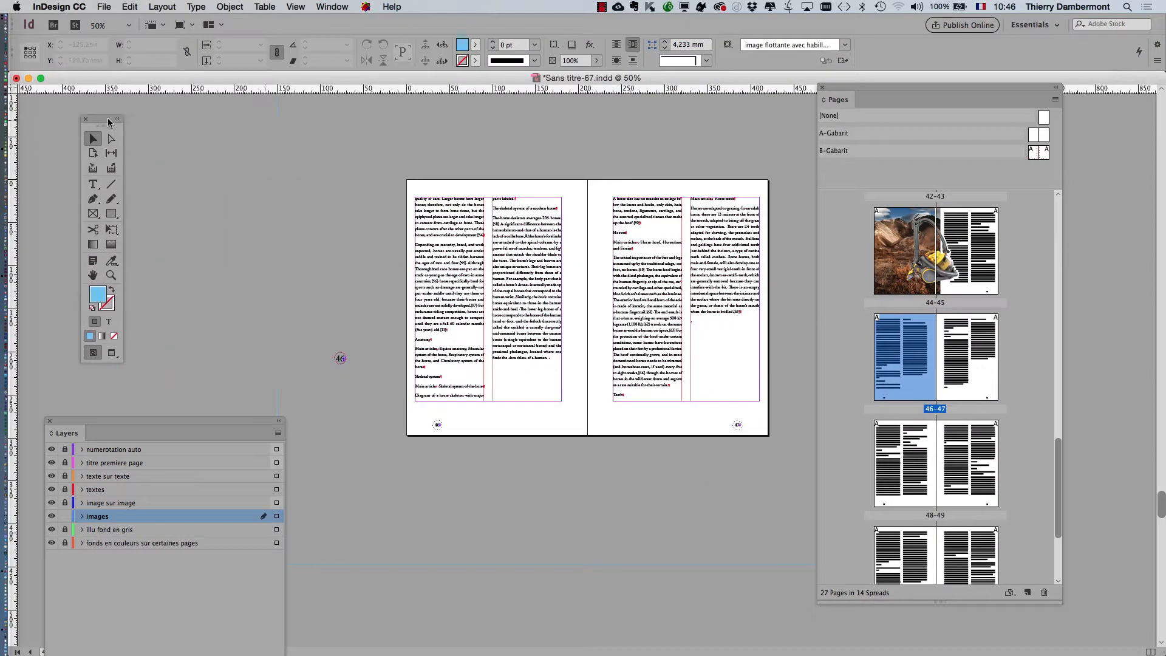
pyautogui.click(116, 119)
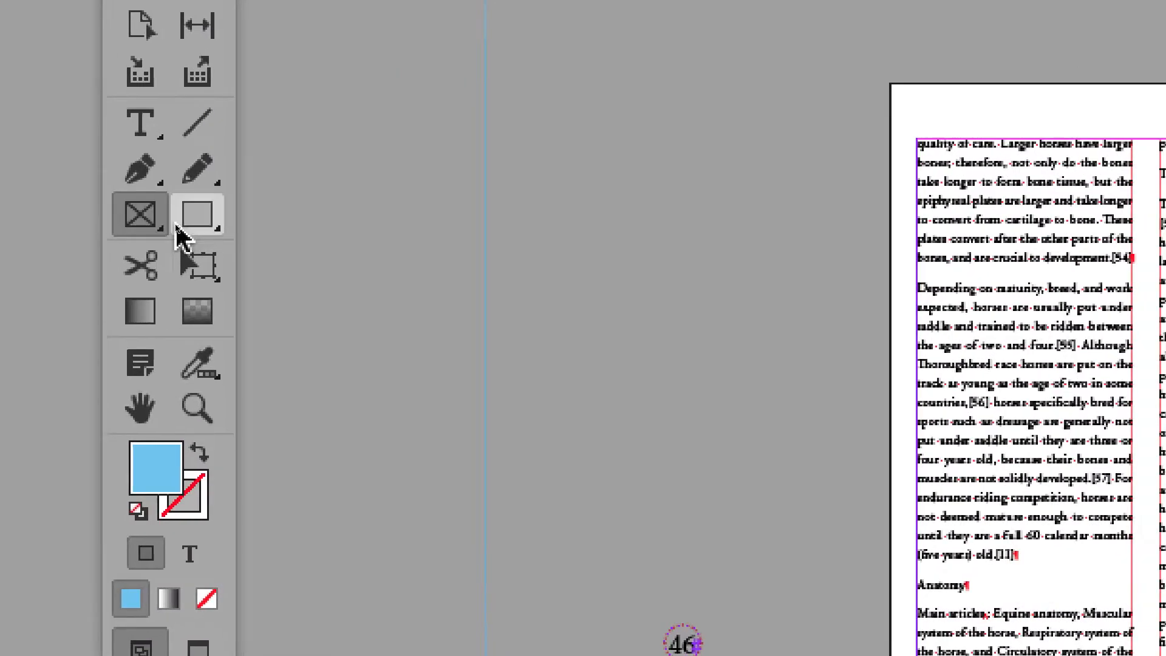
pyautogui.moveTo(184, 214)
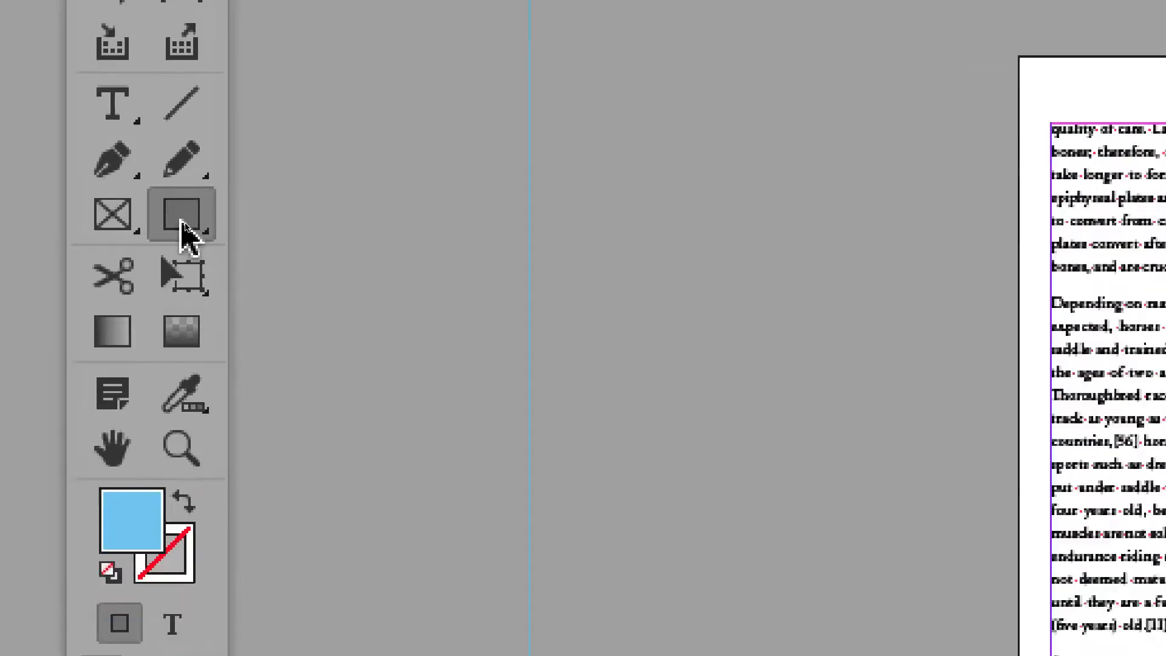
pyautogui.moveTo(183, 216)
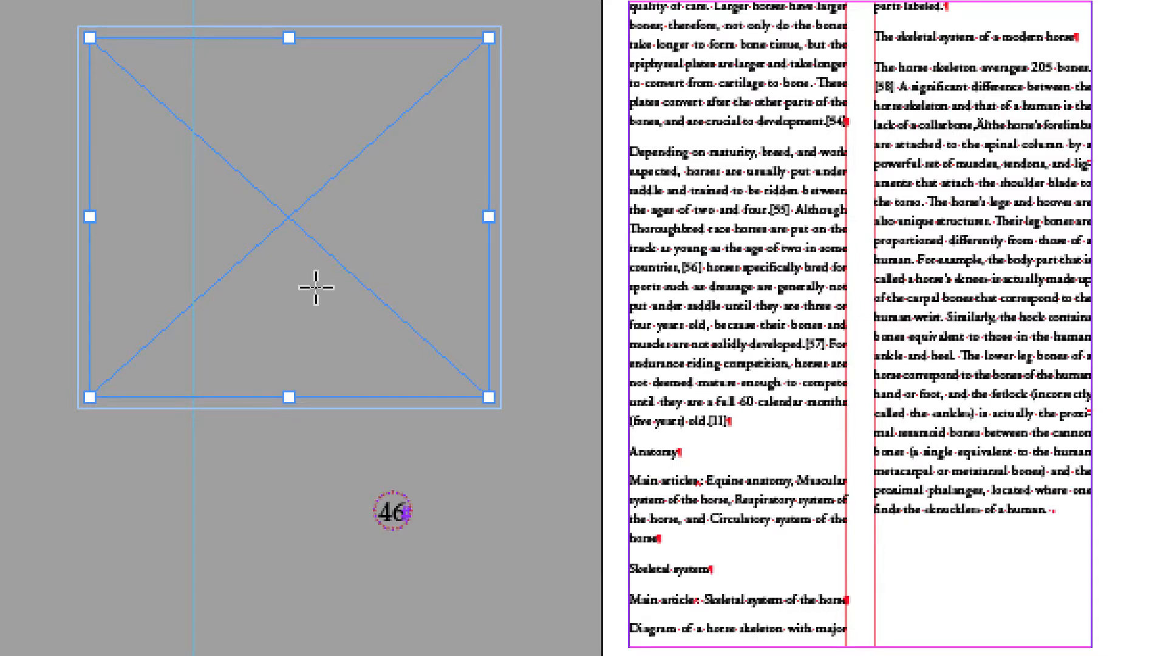
pyautogui.moveTo(199, 221)
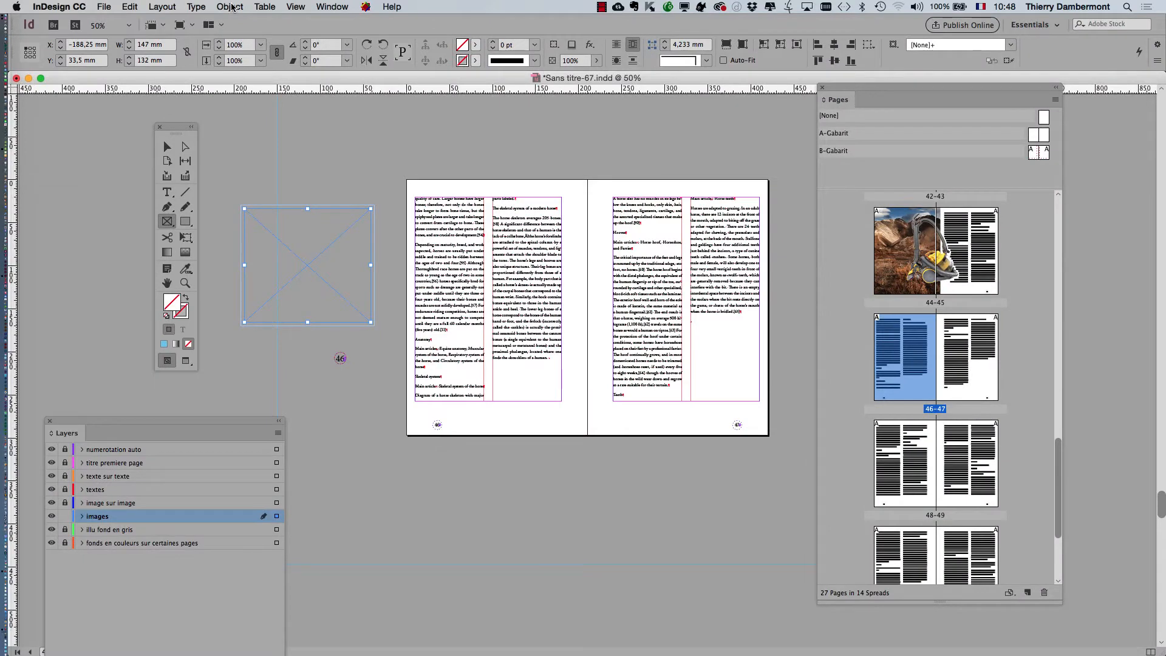
pyautogui.click(230, 7)
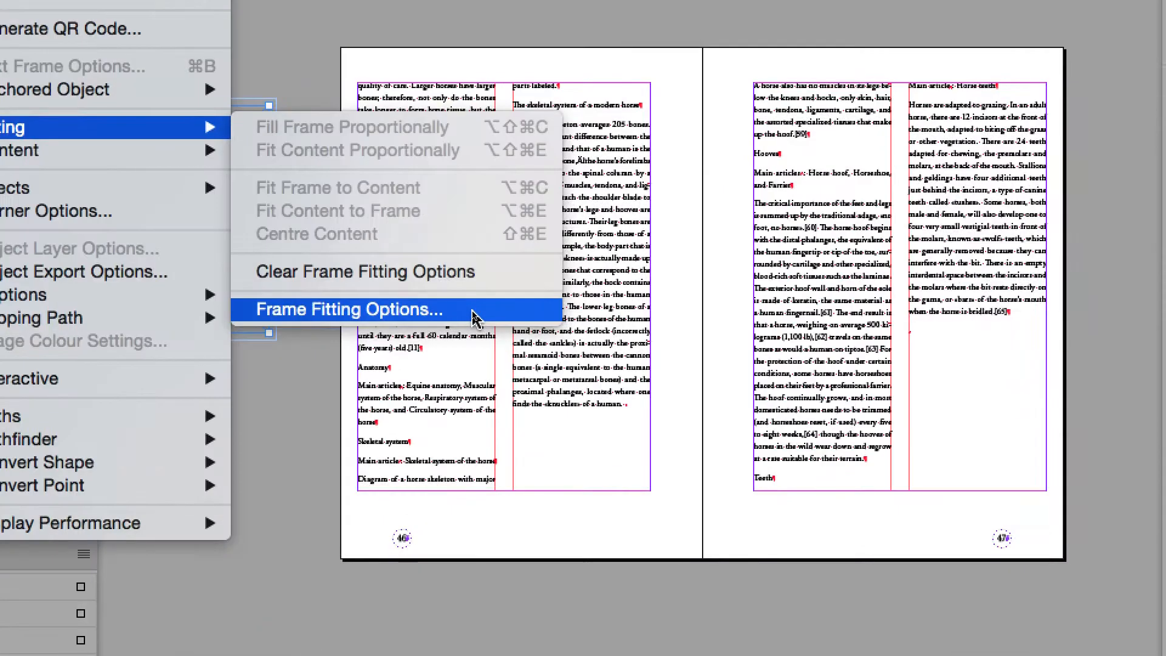
pyautogui.click(338, 310)
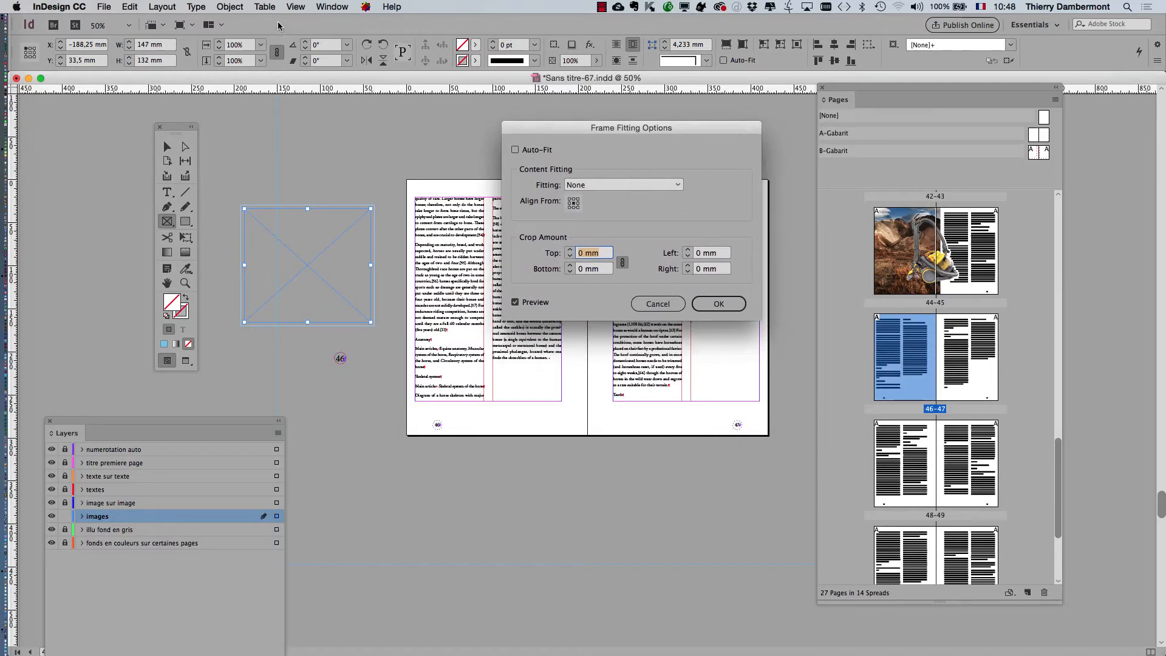
pyautogui.moveTo(644, 154)
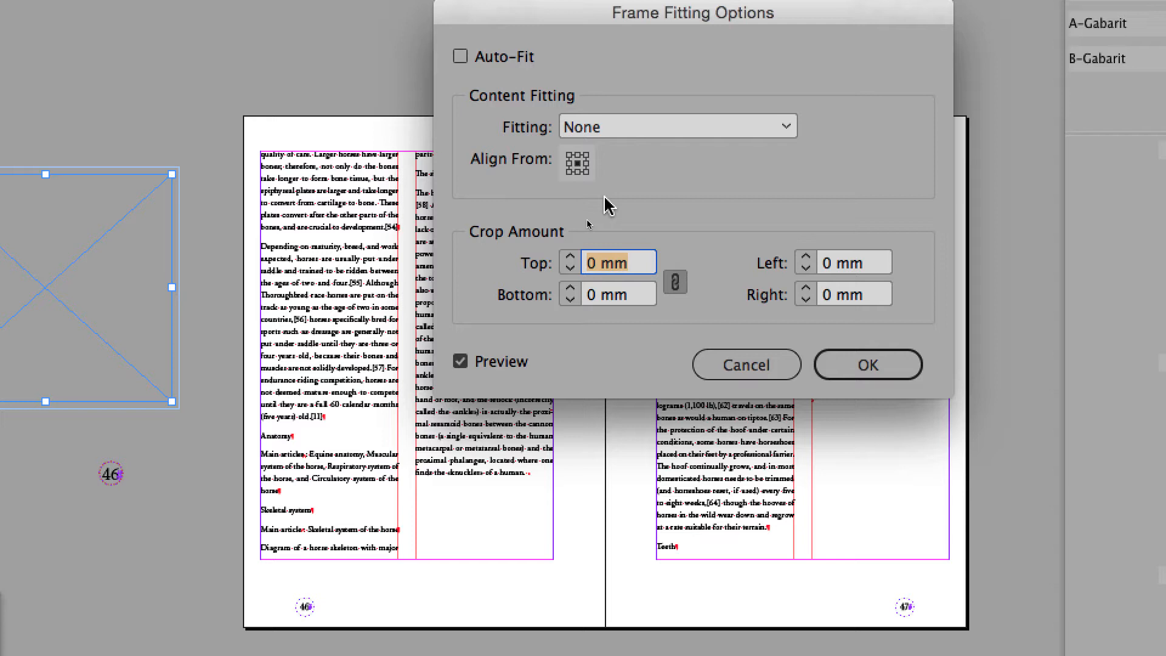
pyautogui.click(867, 364)
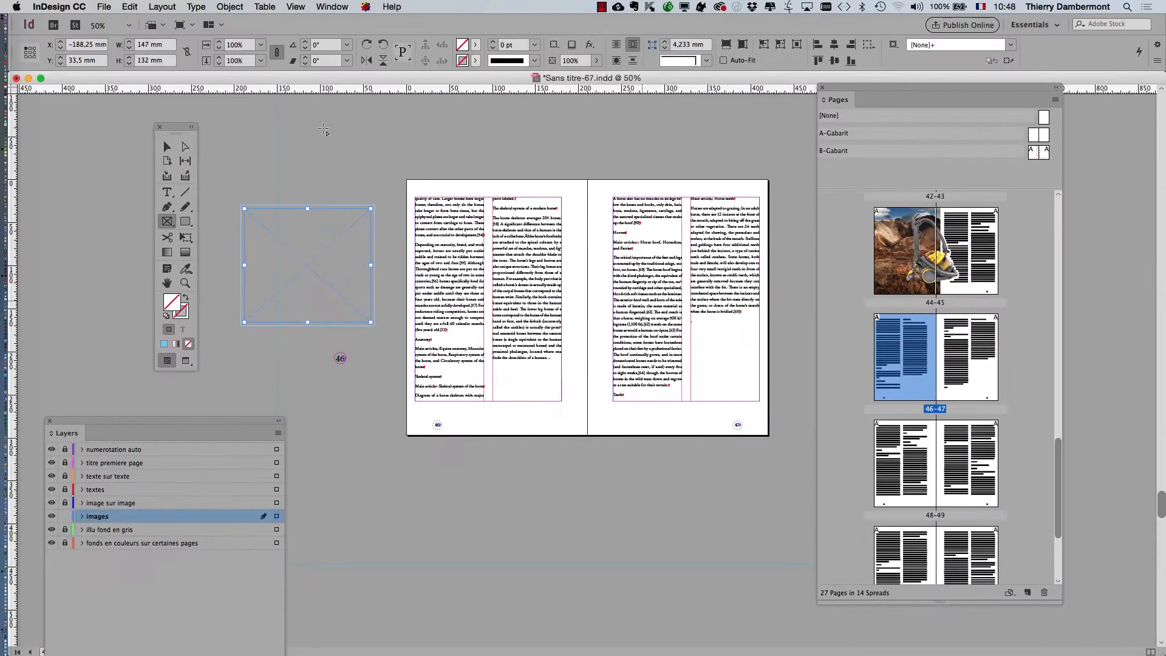
pyautogui.moveTo(175, 127); pyautogui.dragTo(94, 112)
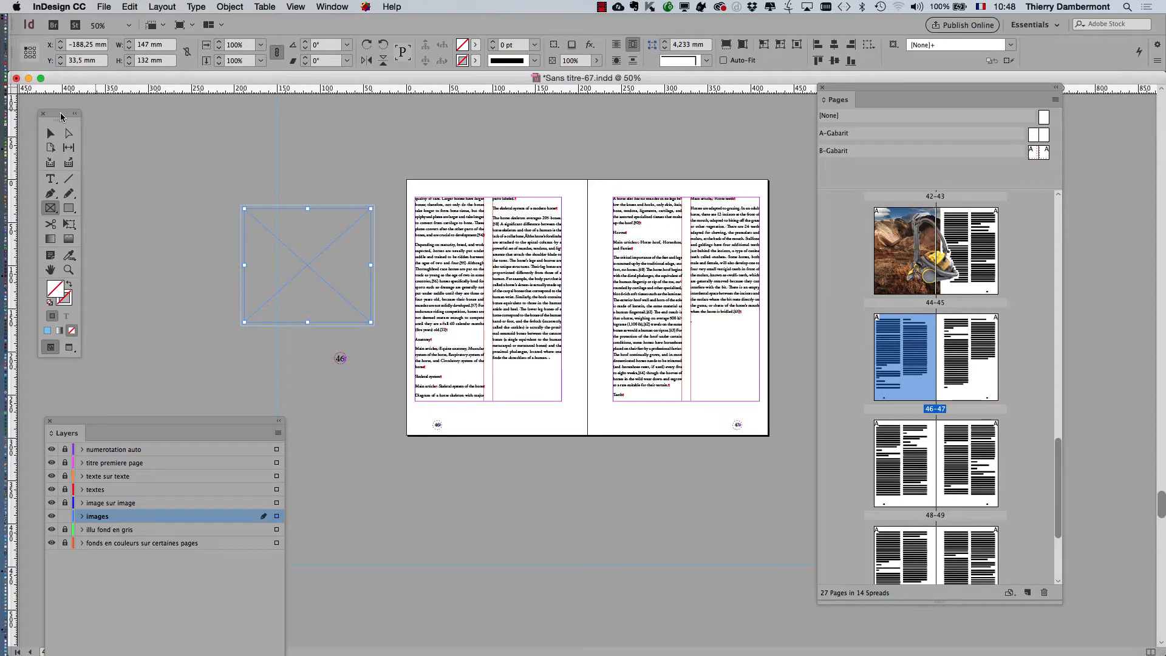
# Select the empty image frame beside page 46 with the Selection Tool and reach the File commands.
pyautogui.click(49, 132)
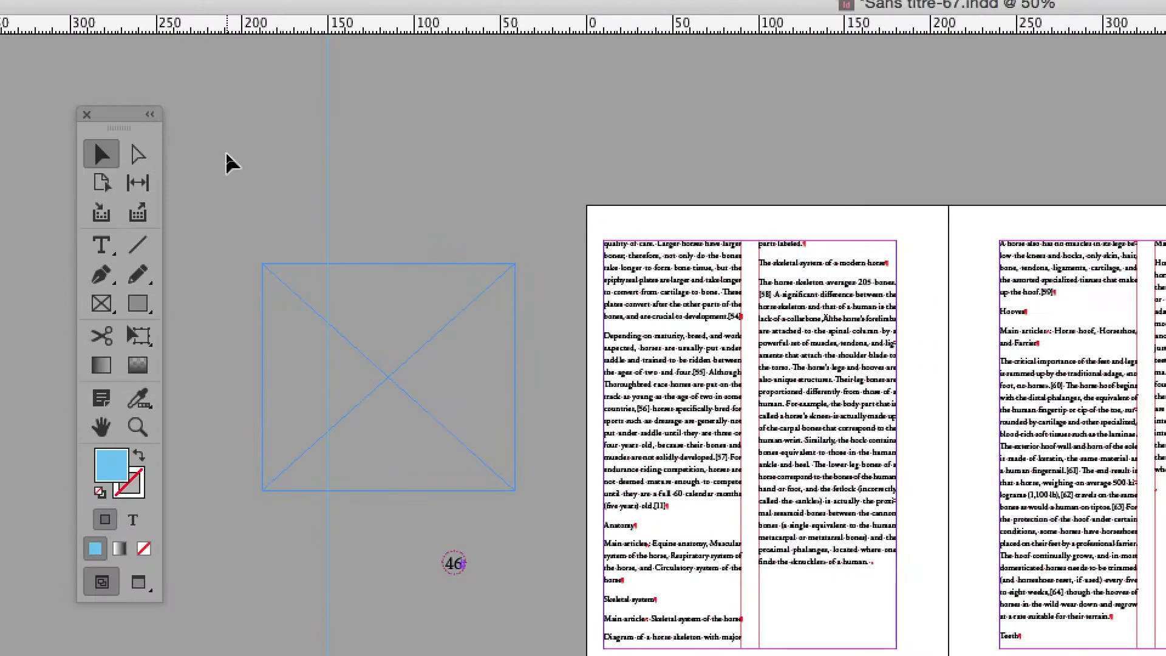
pyautogui.scroll(3)
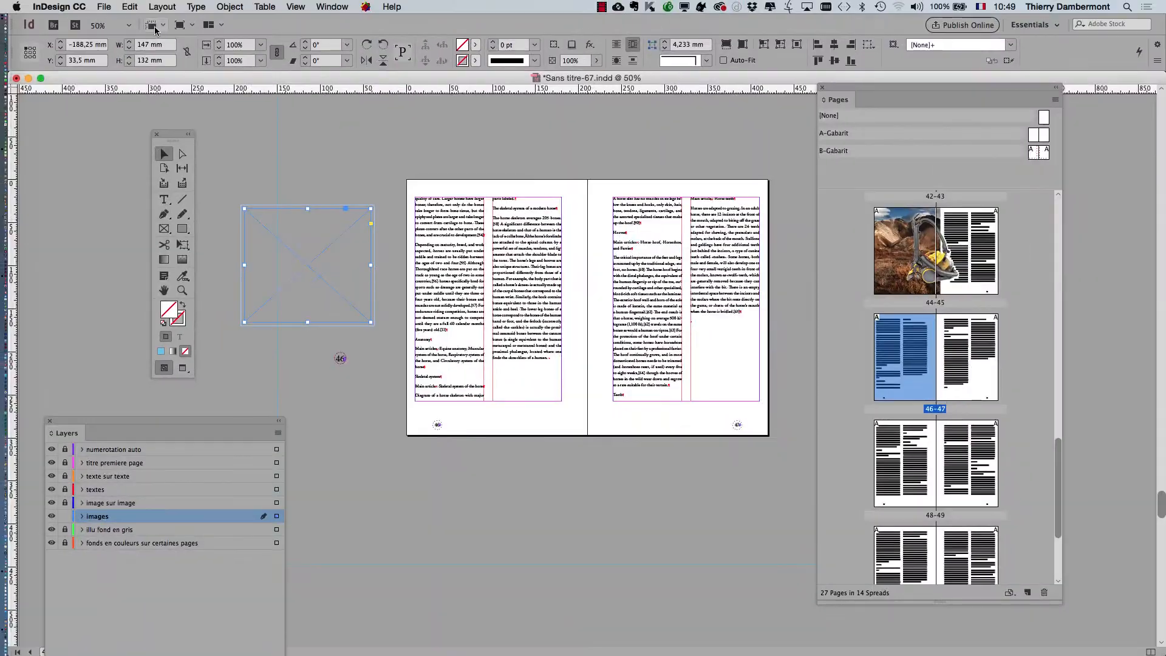
pyautogui.click(103, 7)
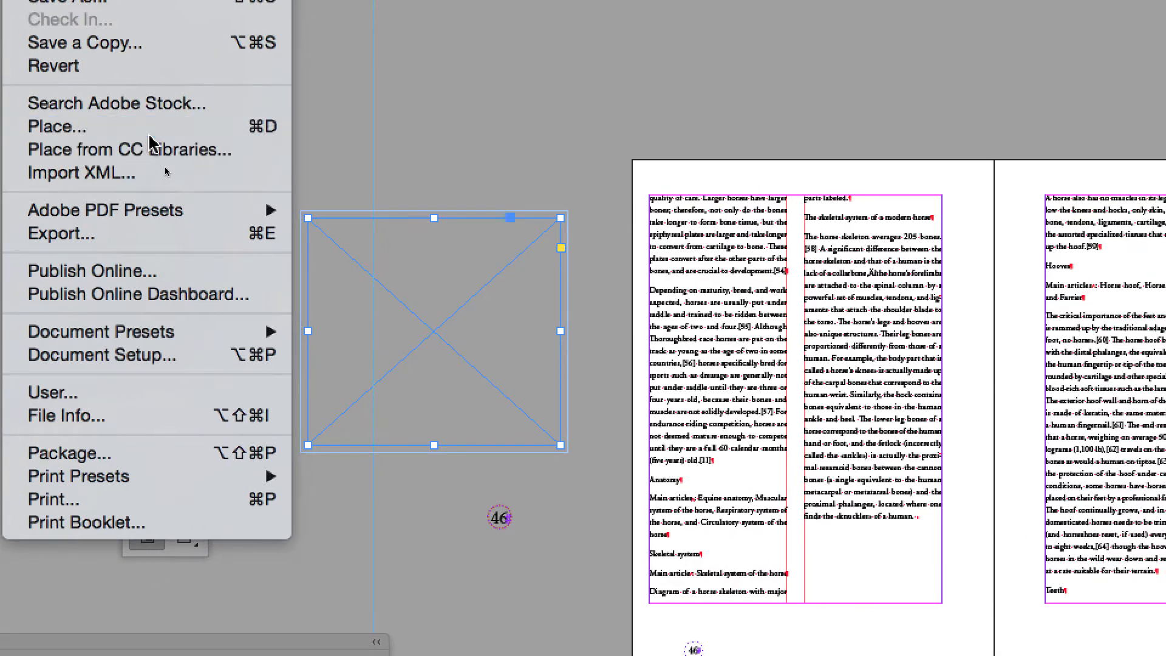
# In the Place dialog, choose Dairy_cow.jpg from the cows folder on the Desktop and confirm Open.
pyautogui.click(57, 126)
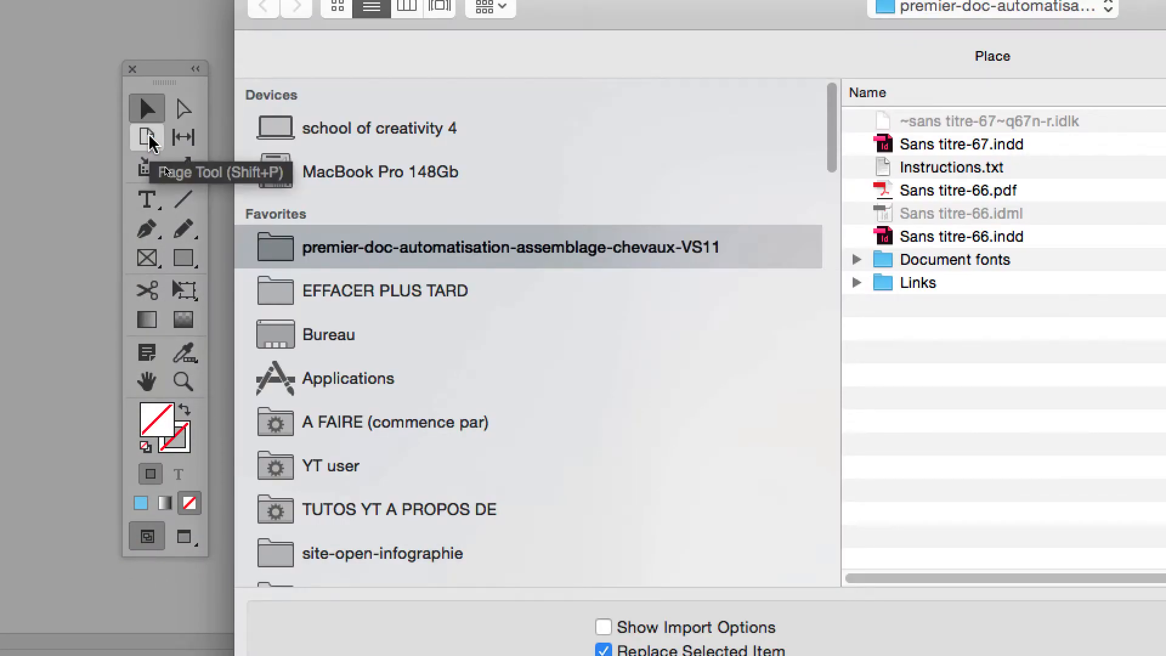
pyautogui.click(327, 334)
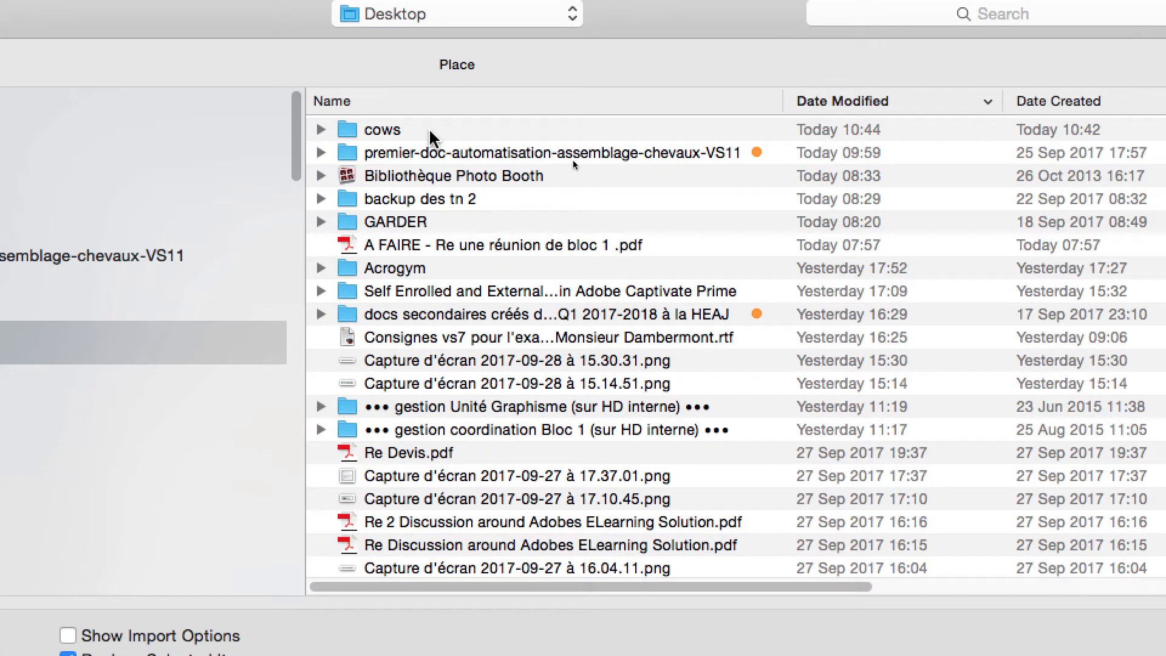
pyautogui.doubleClick(381, 129)
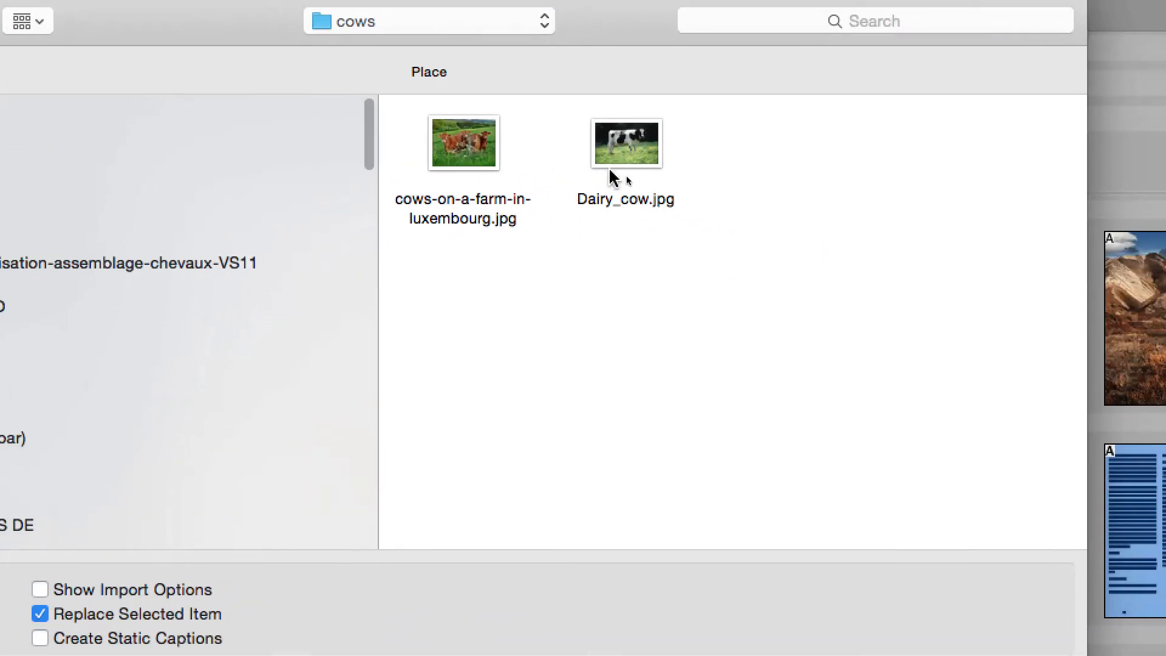
pyautogui.click(625, 142)
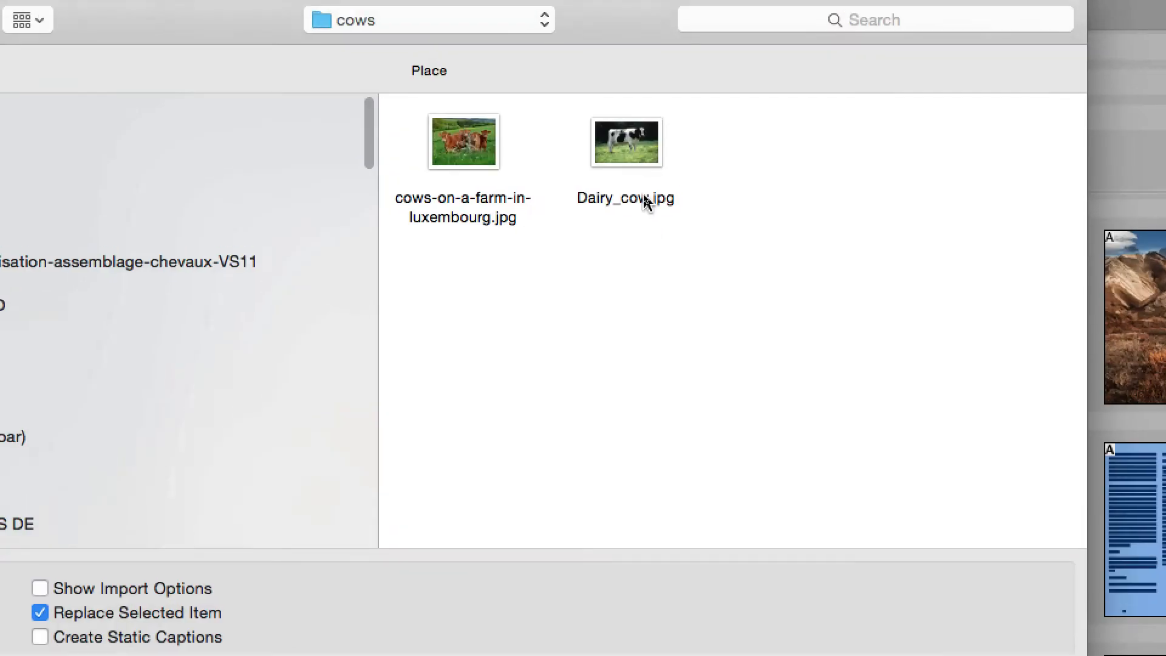
pyautogui.click(627, 141)
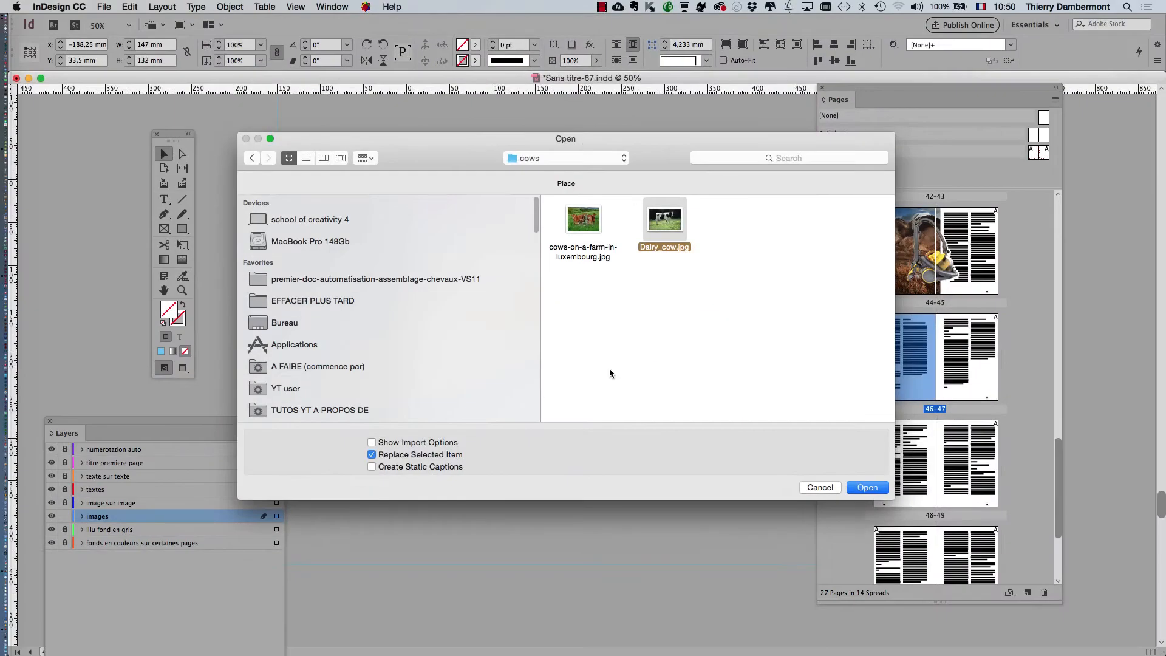
pyautogui.moveTo(867, 487)
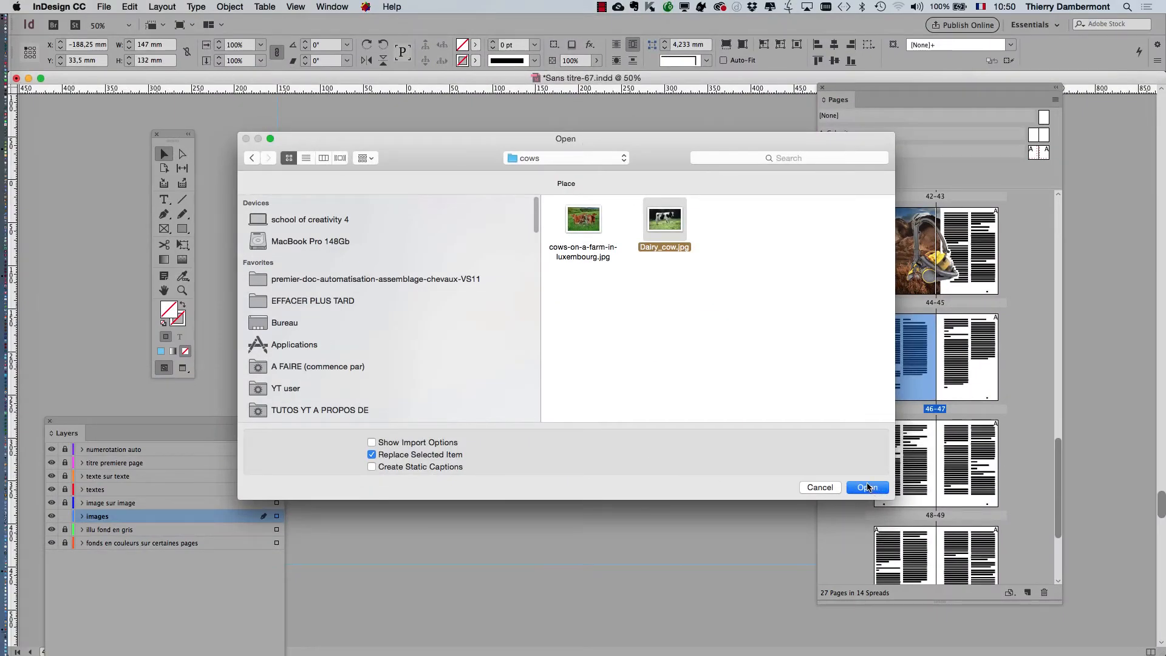
pyautogui.click(866, 487)
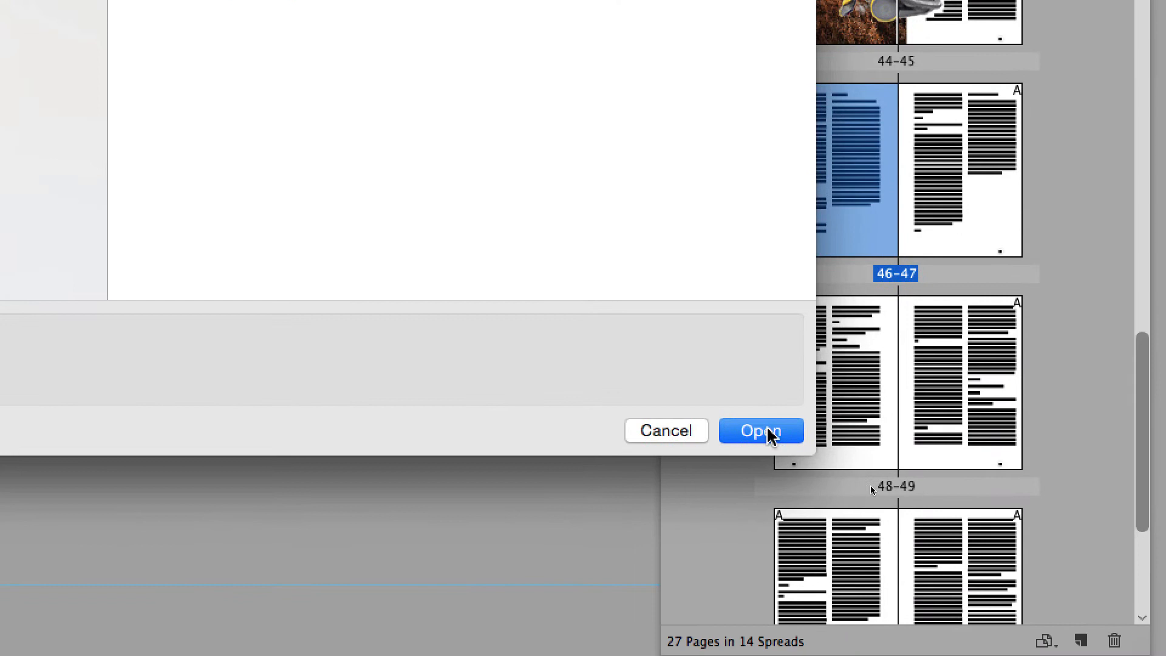
# Fill the frame beside page 46 with the Dairy_cow photo and reach the Object commands.
pyautogui.click(758, 431)
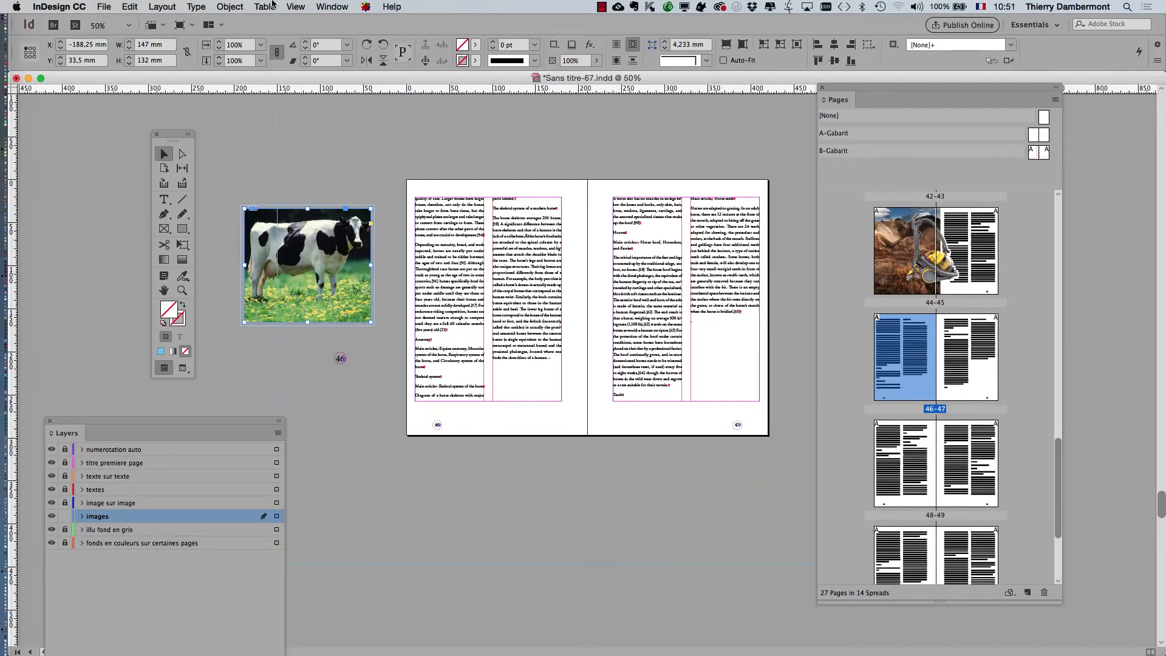
pyautogui.click(230, 8)
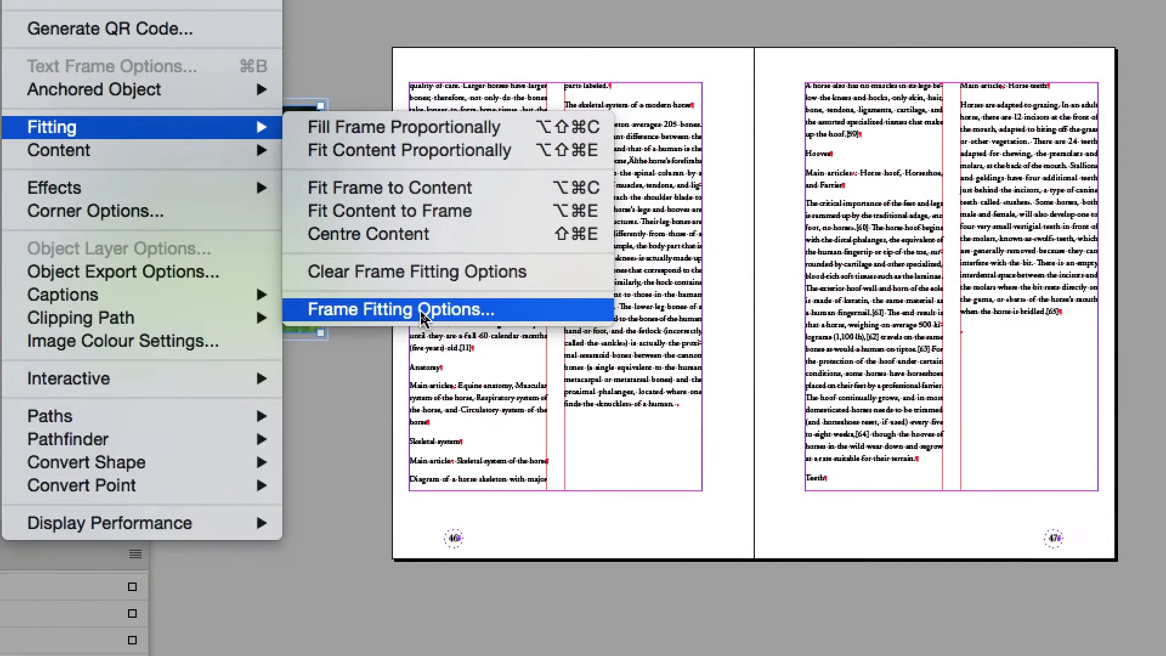
pyautogui.click(398, 310)
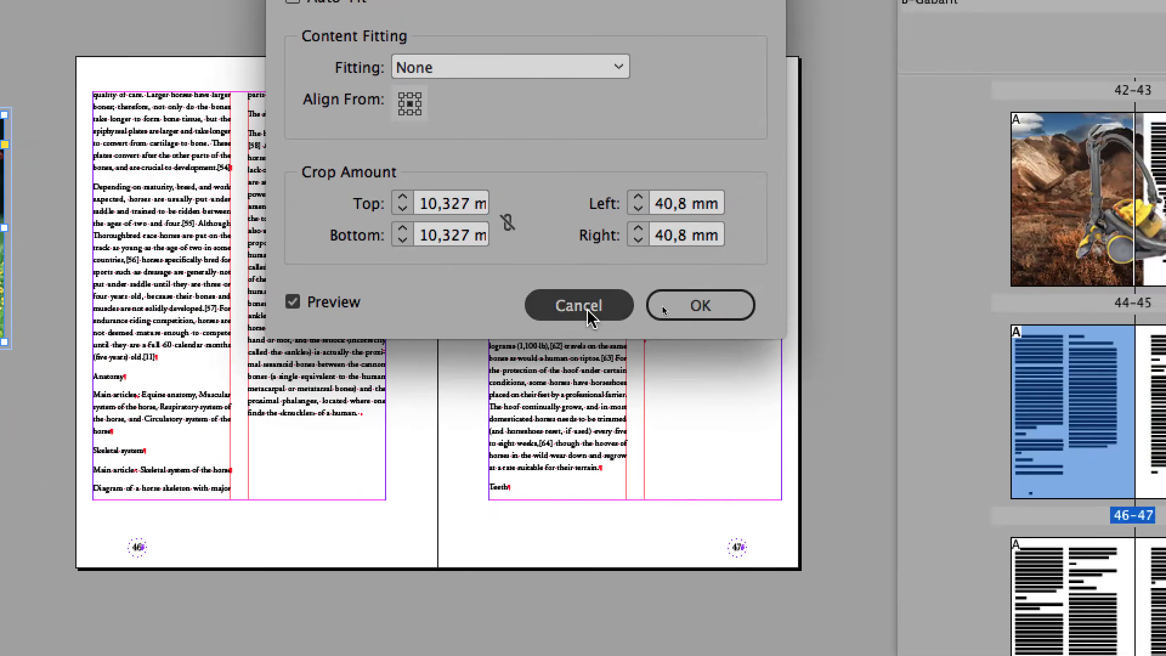
pyautogui.click(578, 305)
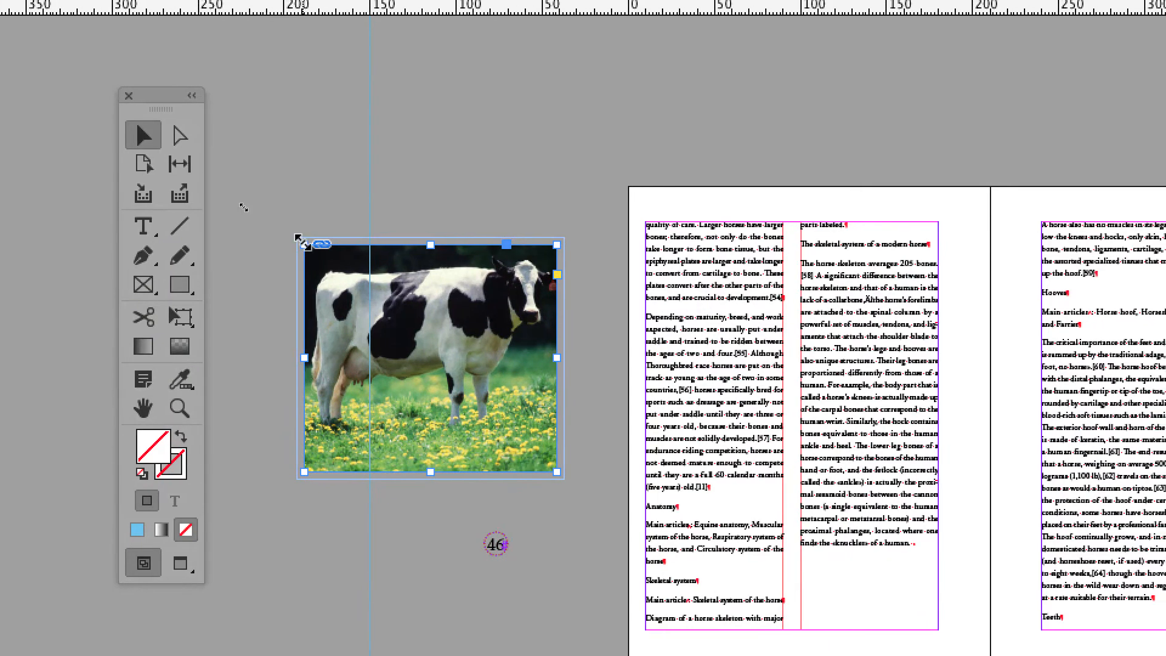
pyautogui.hscroll(3)
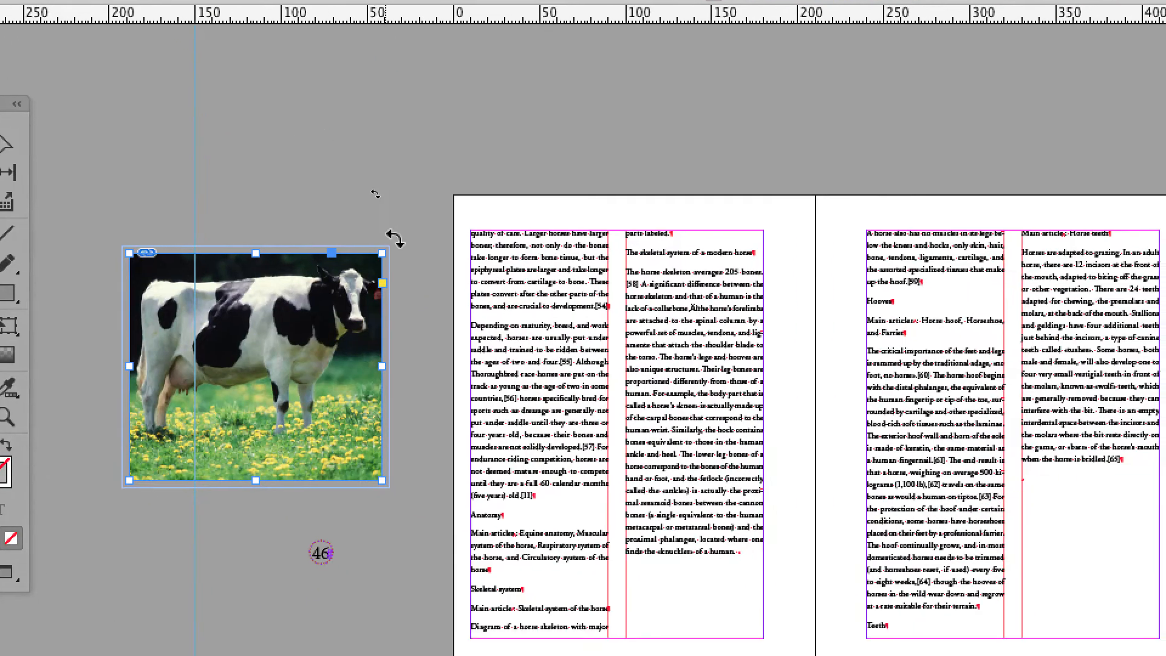